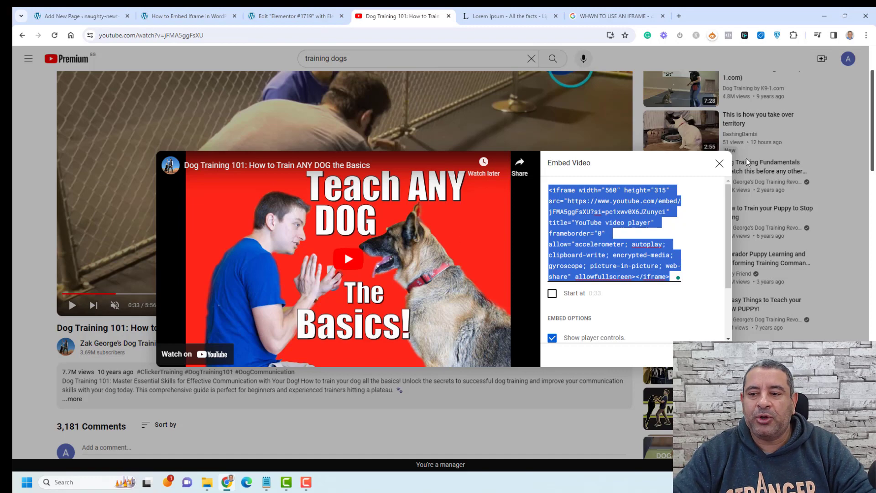
Get the dog-training video's iframe embed code from YouTube's Share options
click(720, 163)
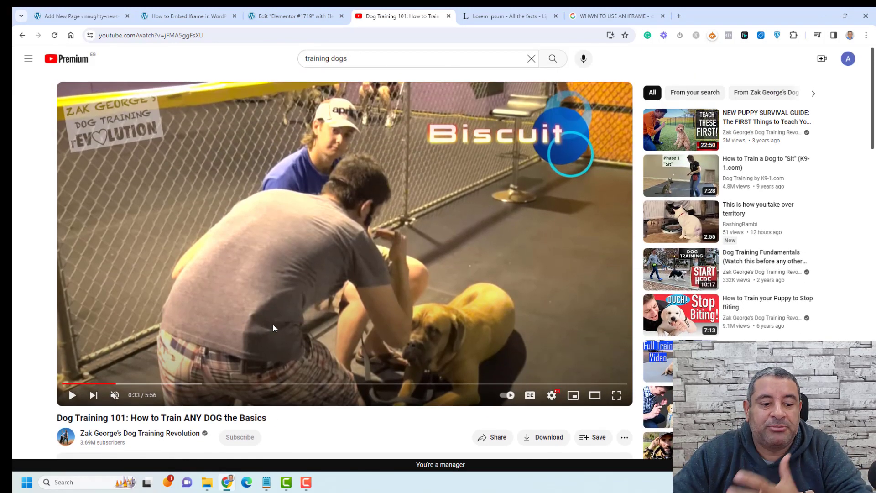
scroll(down, 3)
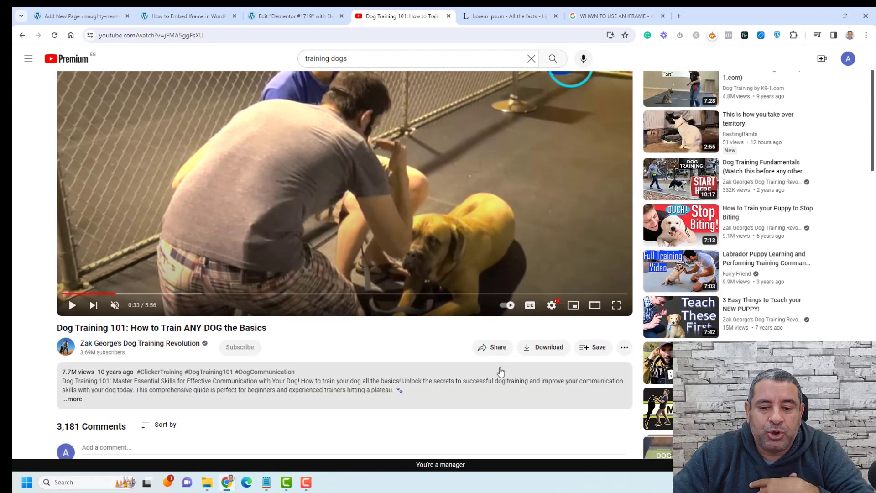
click(492, 347)
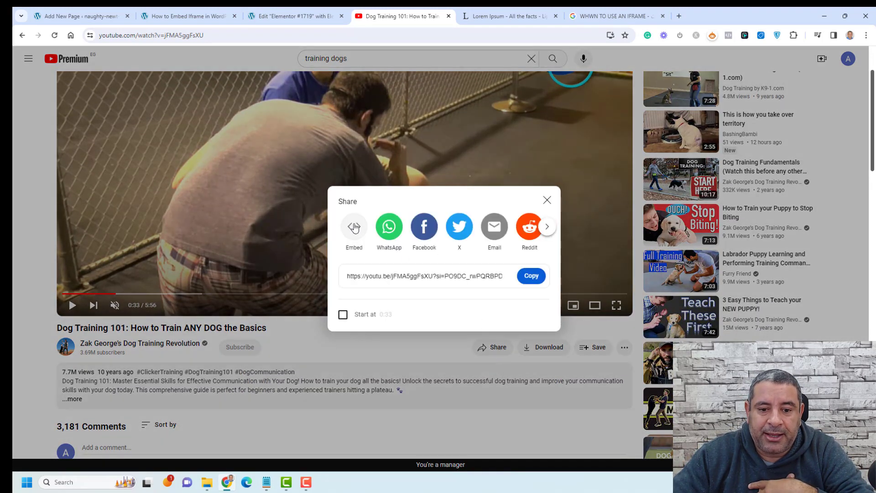
click(354, 226)
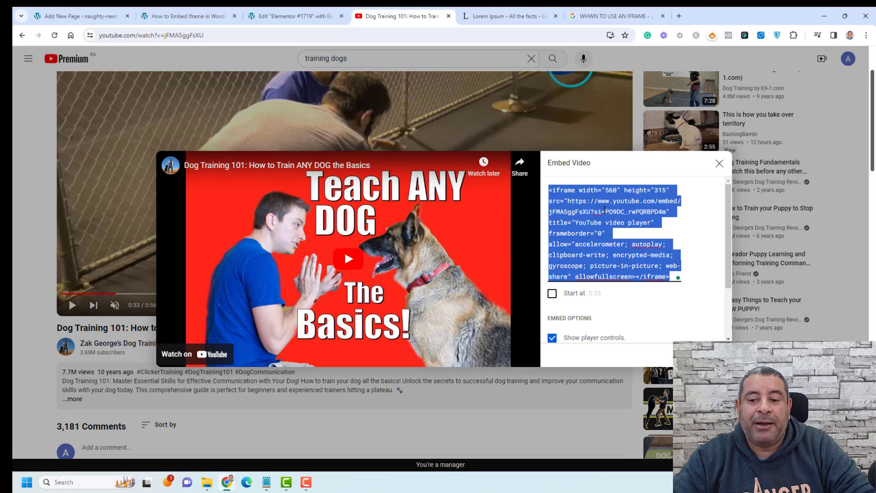
Insert a Custom HTML block under the first paragraph of the WordPress page for the iframe code
click(79, 15)
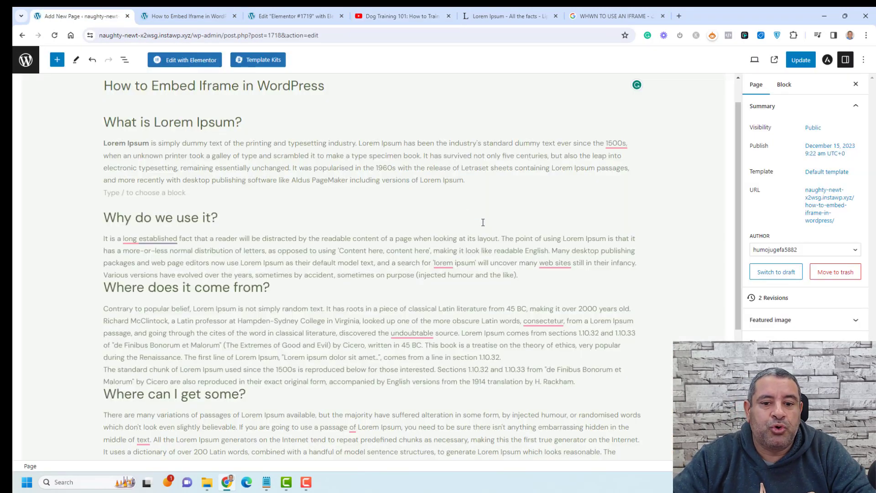
click(160, 218)
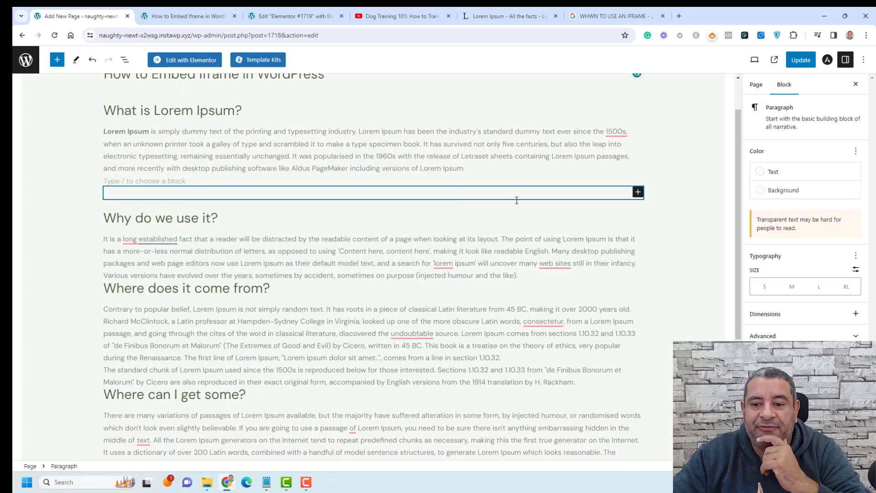
click(638, 192)
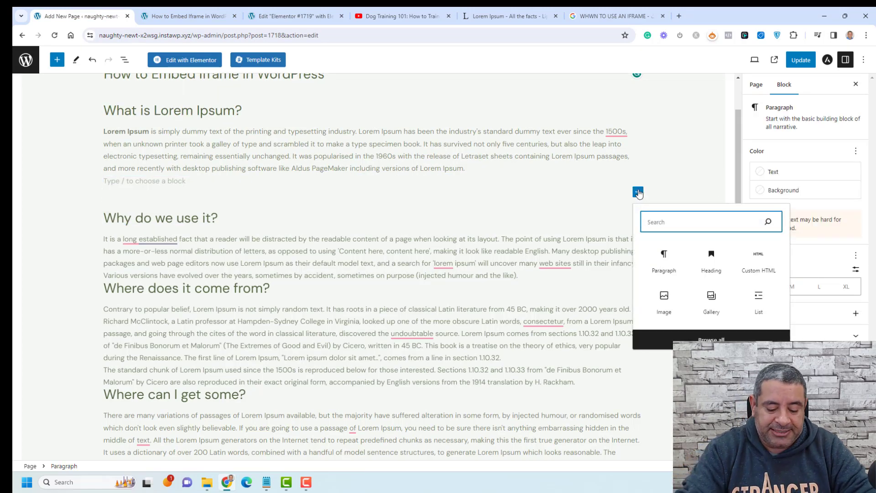
text(cut)
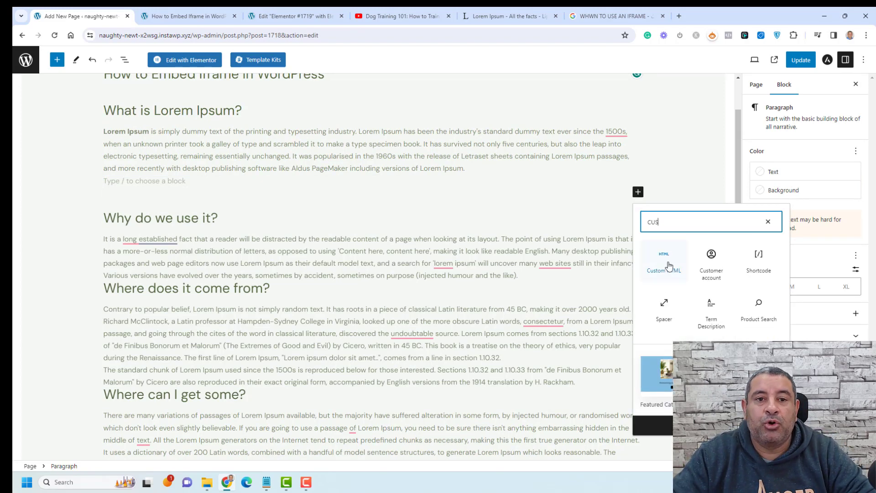
click(663, 259)
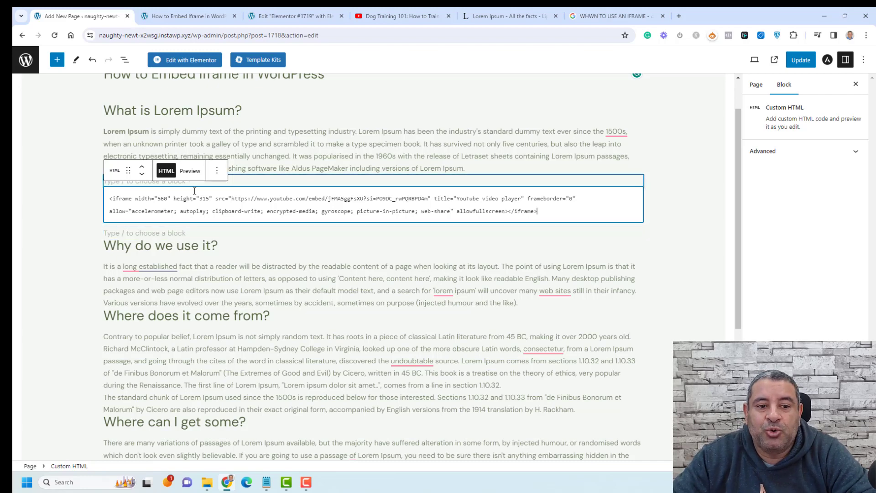
Preview the embedded video in the block, then return it to code view
click(190, 171)
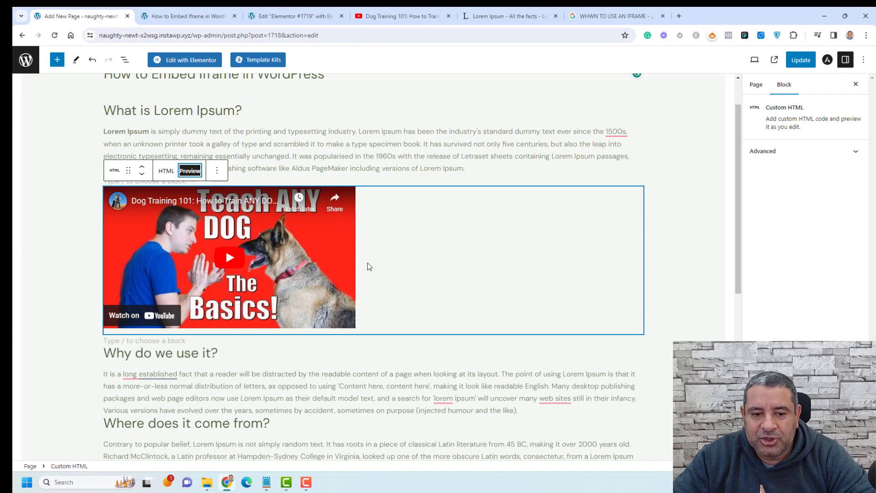
mouse_move(479, 297)
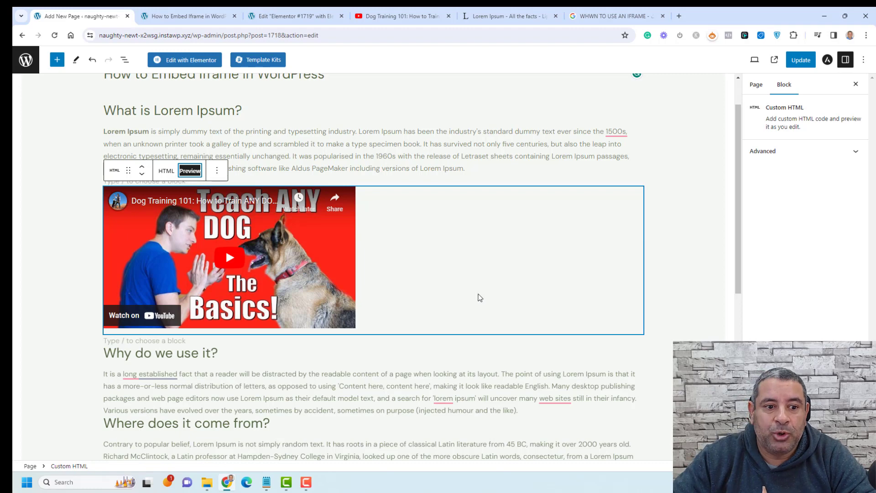
click(166, 171)
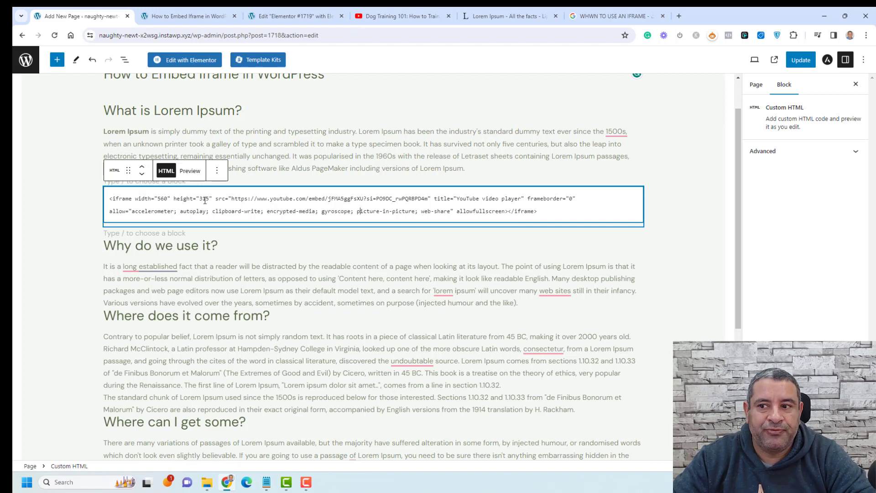
Update the page and view it live with the dog-training video below the first paragraph
click(800, 60)
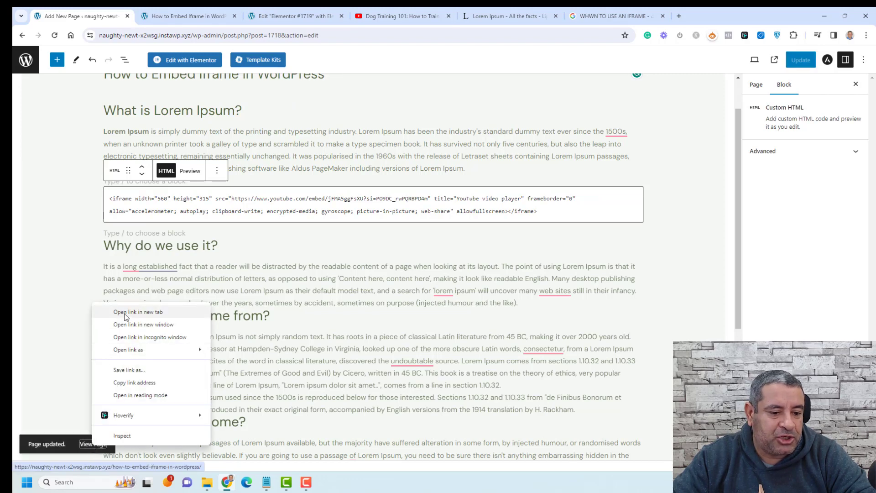
click(137, 312)
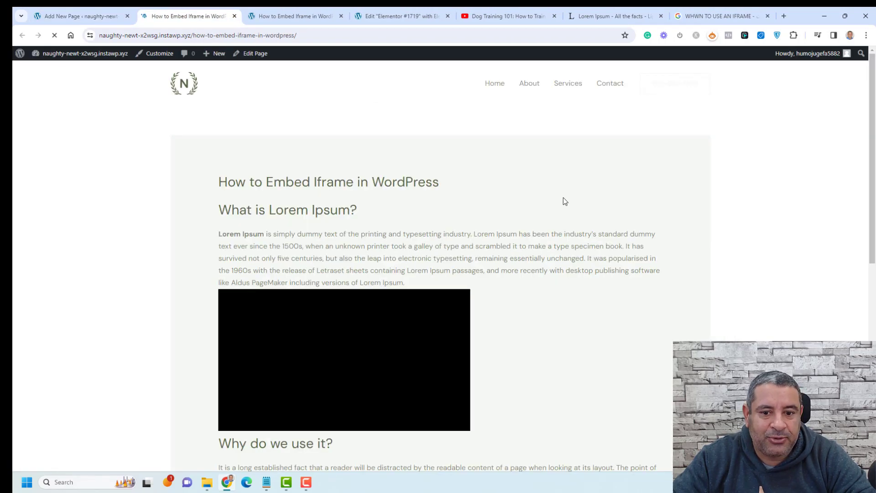
scroll(down, 3)
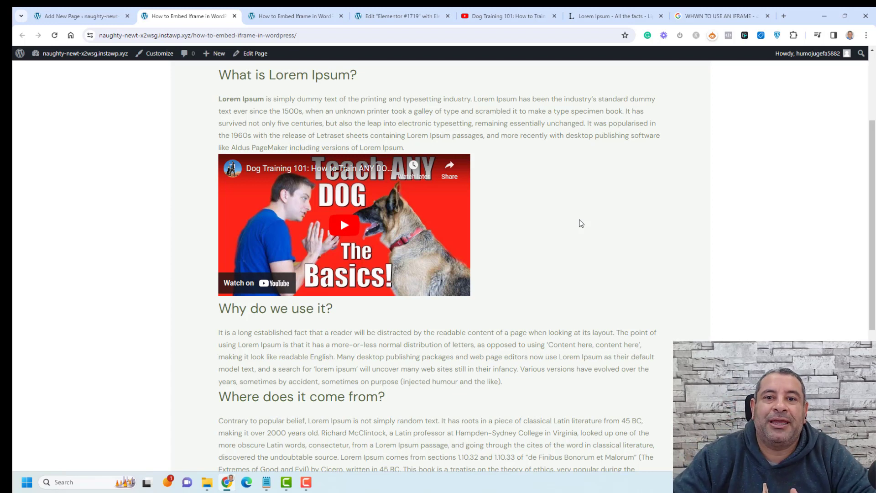
mouse_move(296, 16)
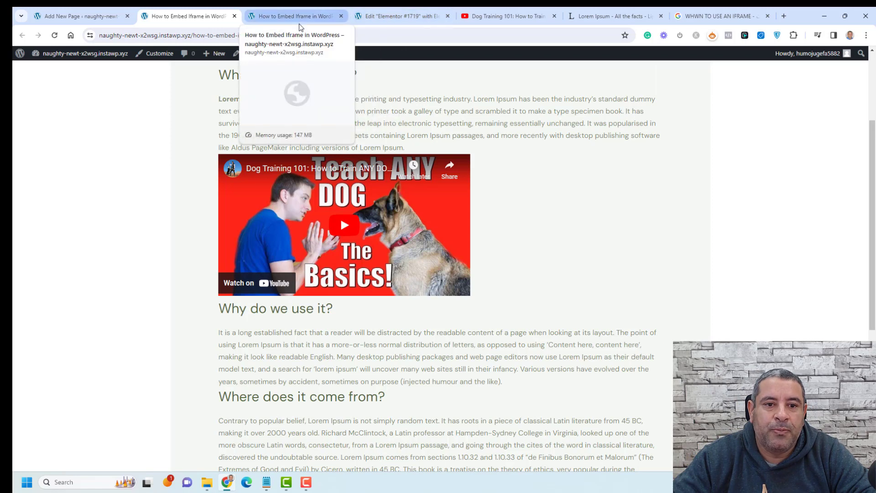
Add a new Elementor section under the feature columns and drop an HTML widget with the iframe code into it
click(400, 15)
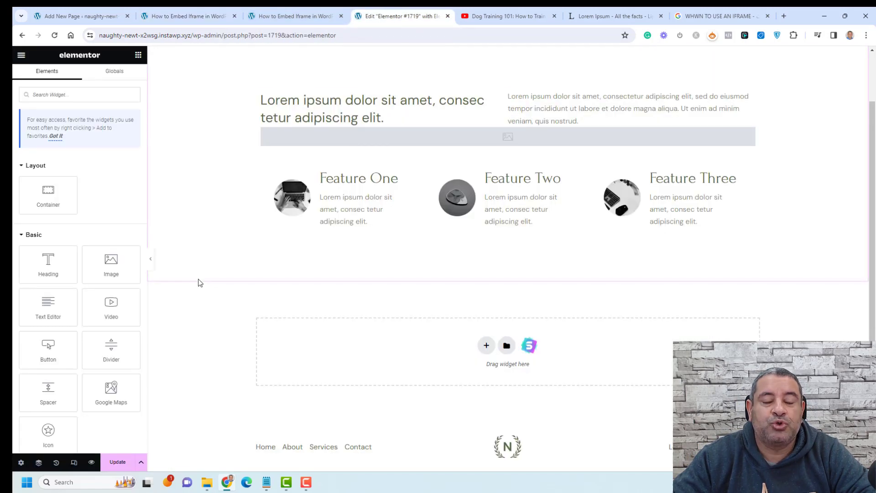
mouse_move(350, 287)
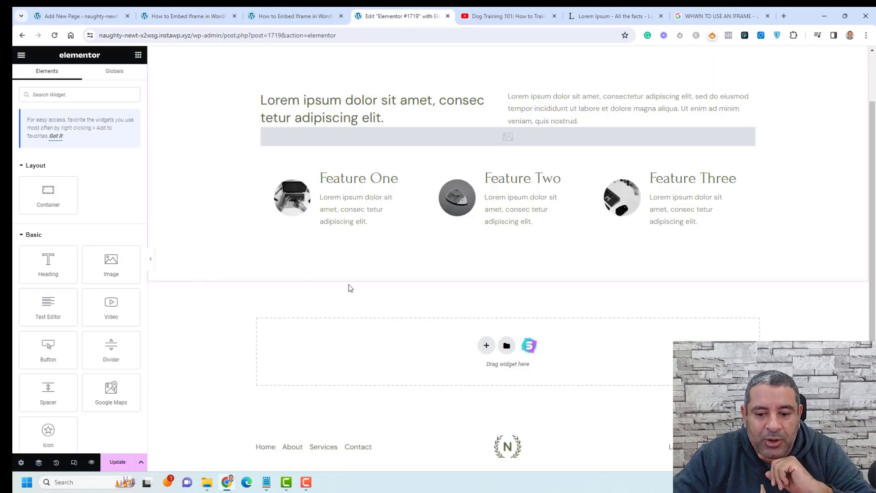
click(485, 345)
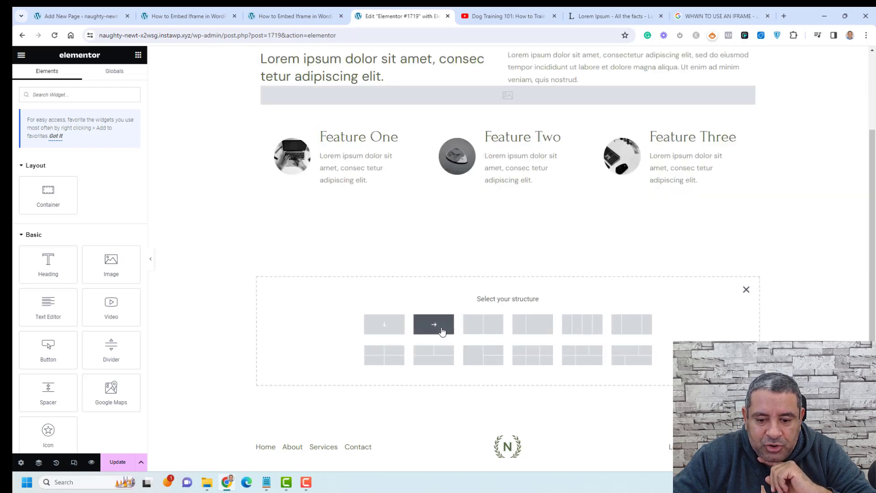
click(434, 324)
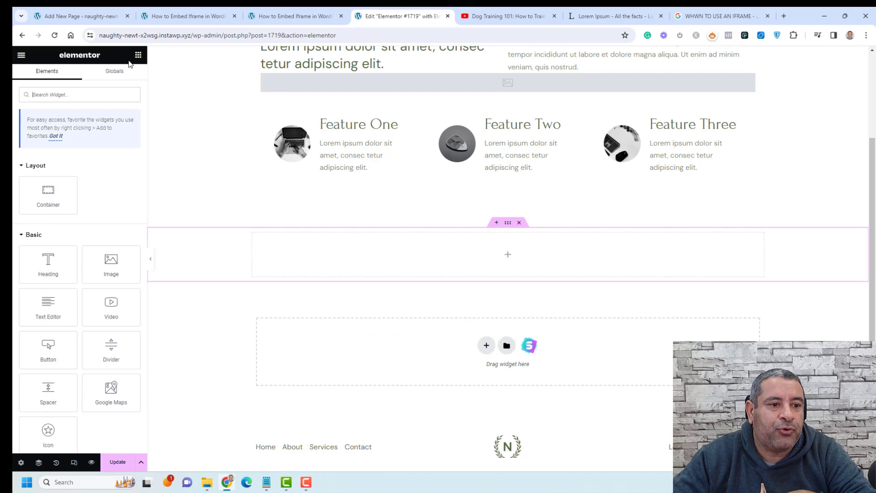
text(HTM)
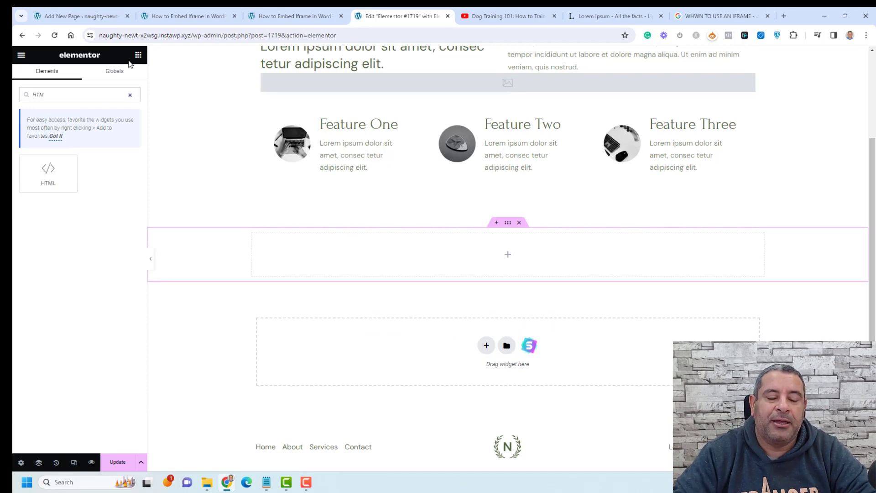
drag(48, 174, 433, 252)
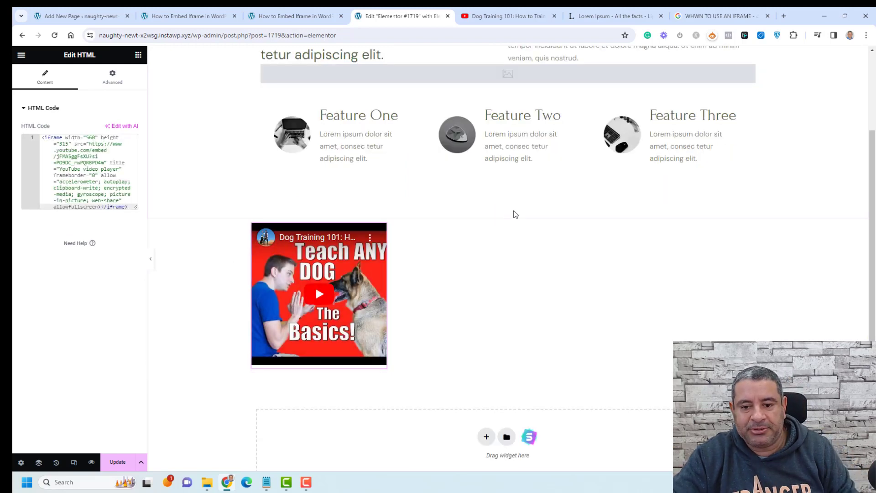
mouse_move(218, 193)
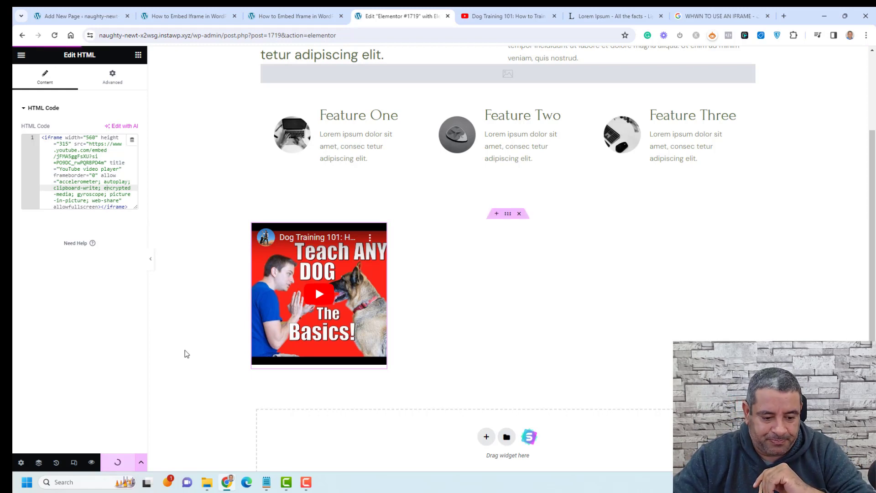
mouse_move(91, 461)
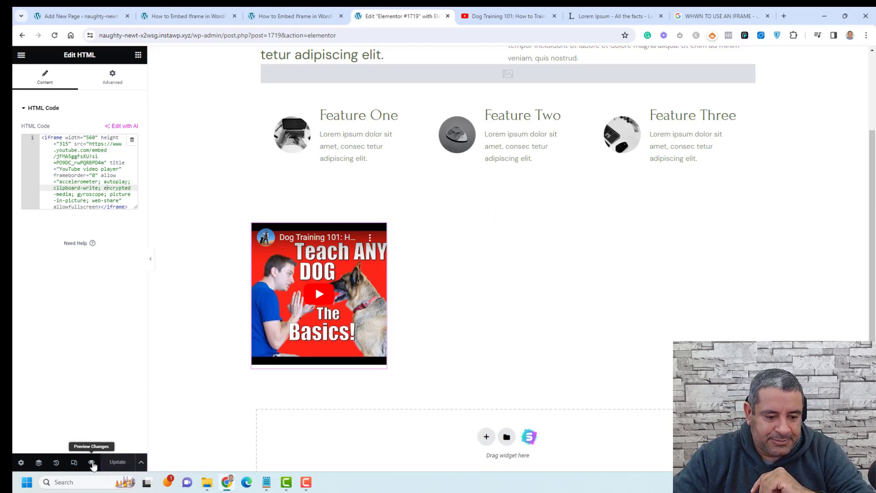
Preview the Elementor page showing the dog-training video beneath the feature columns
click(91, 446)
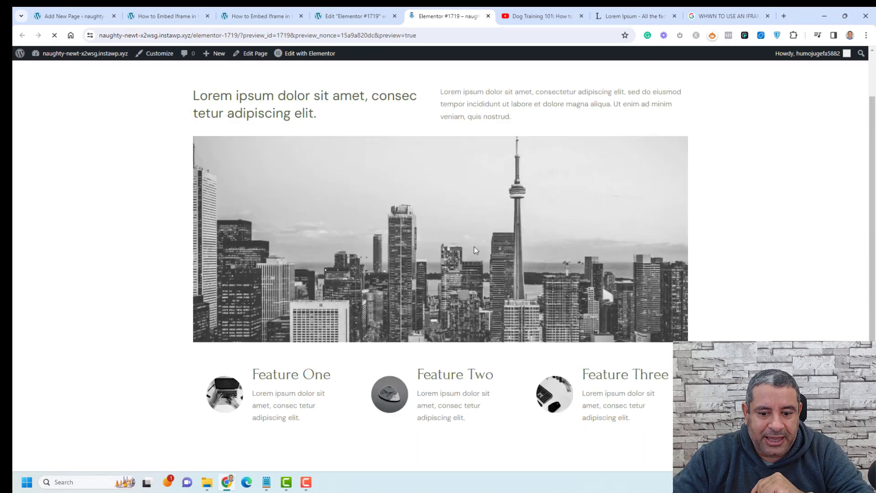
scroll(down, 3)
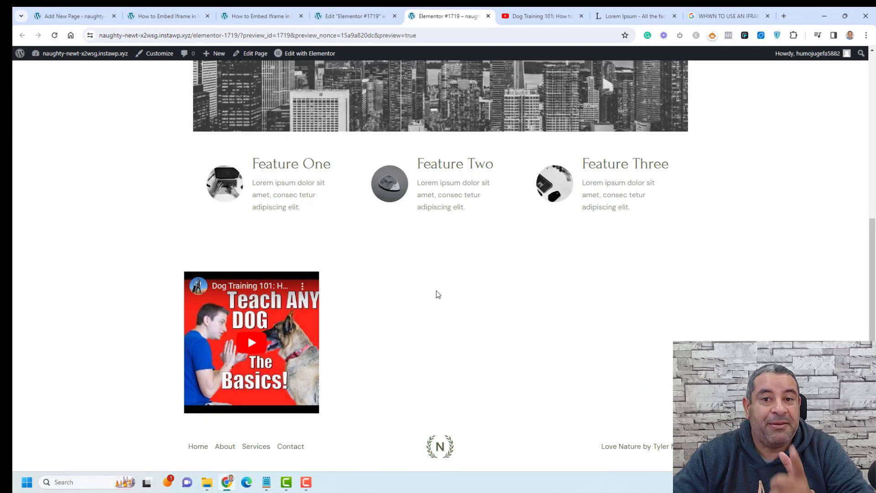